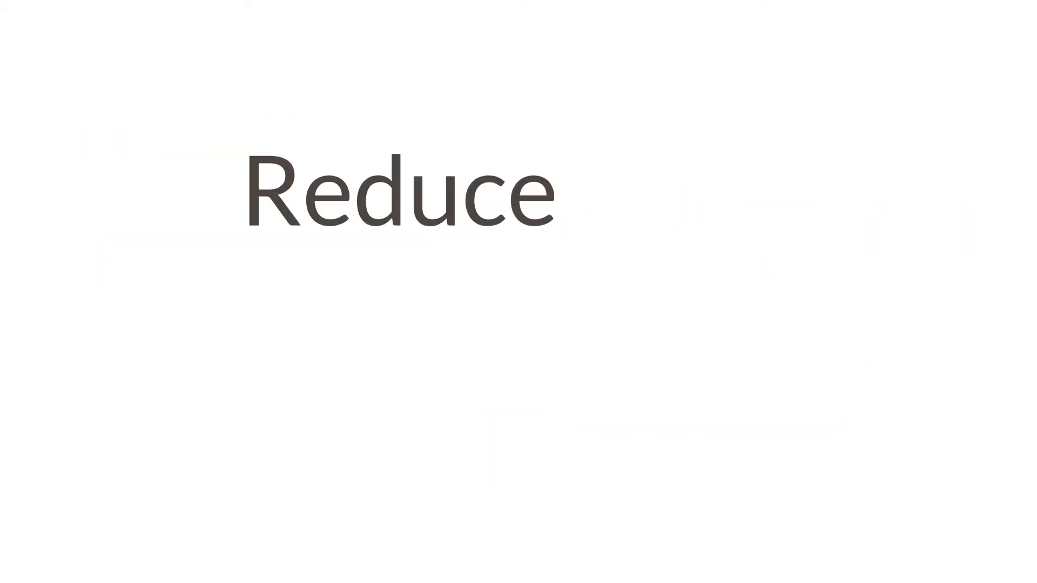
type("costs")
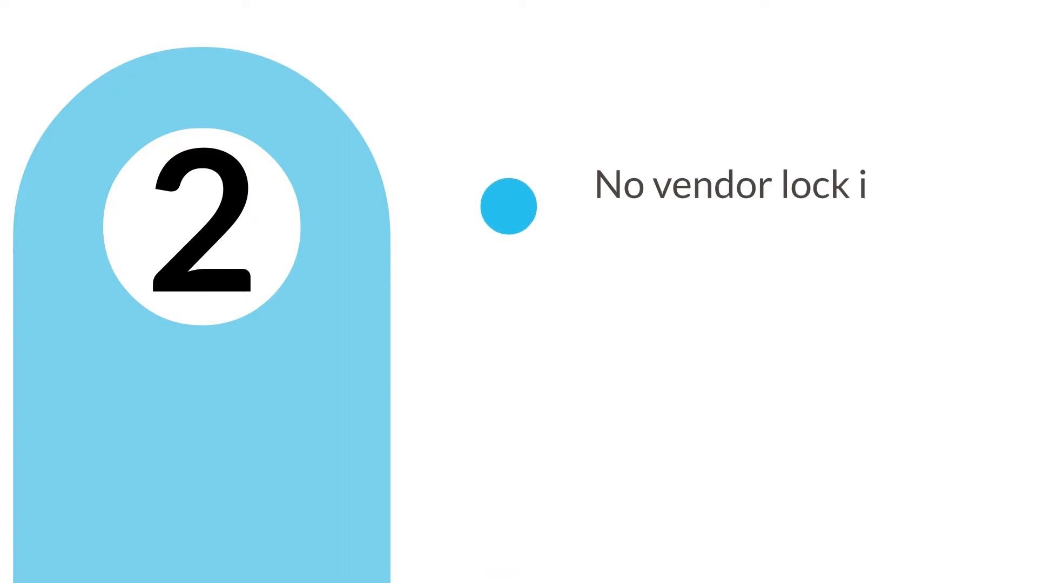
type("n services")
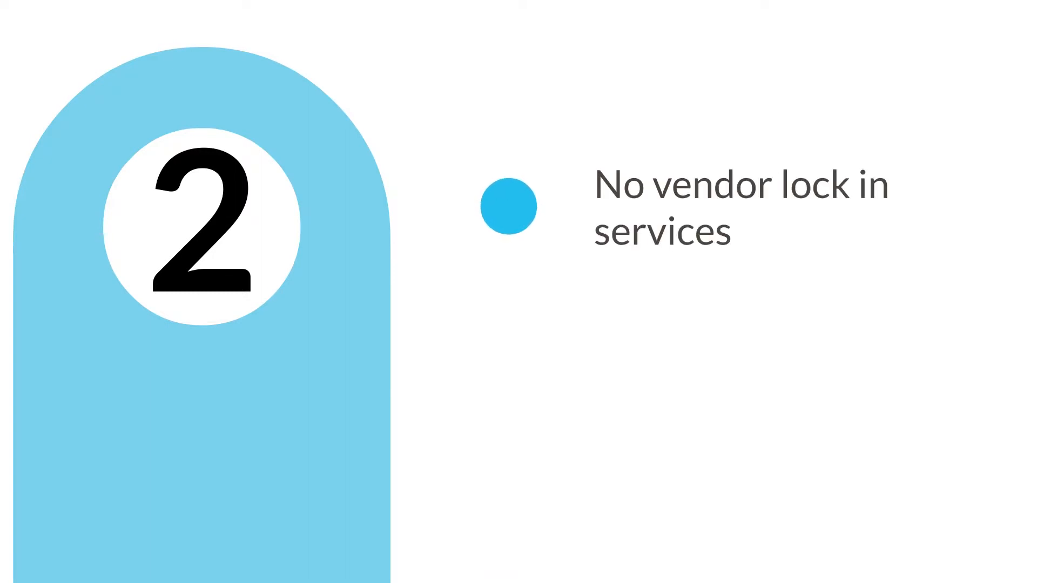